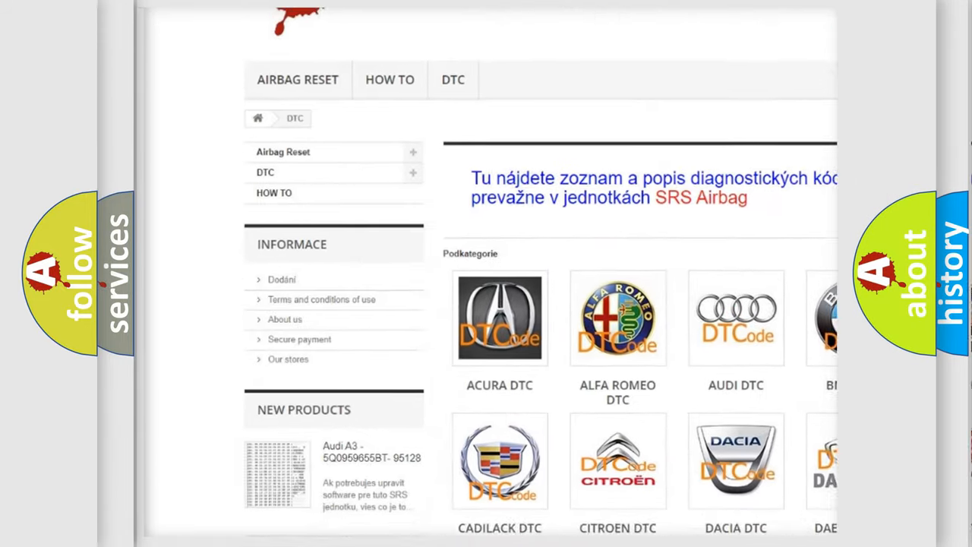
scroll(down, 3)
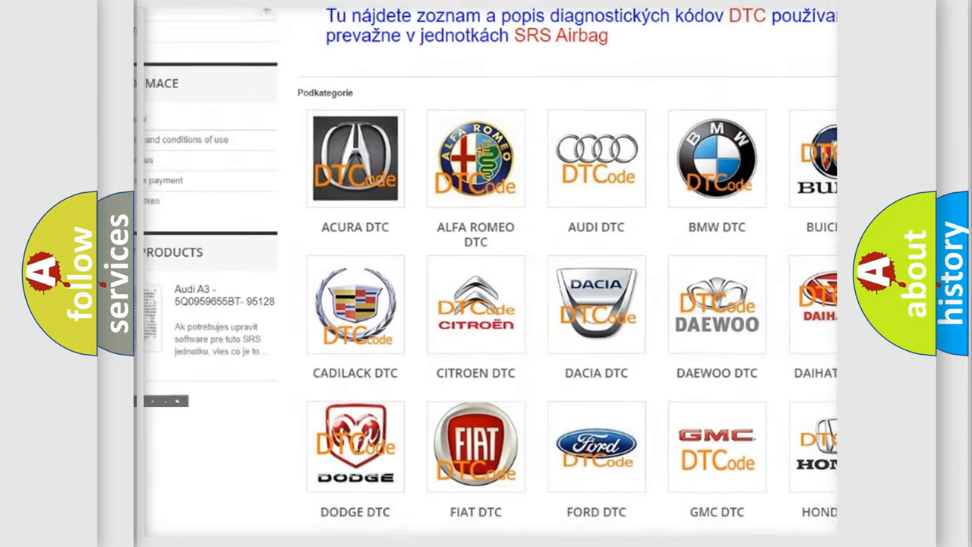
scroll(down, 3)
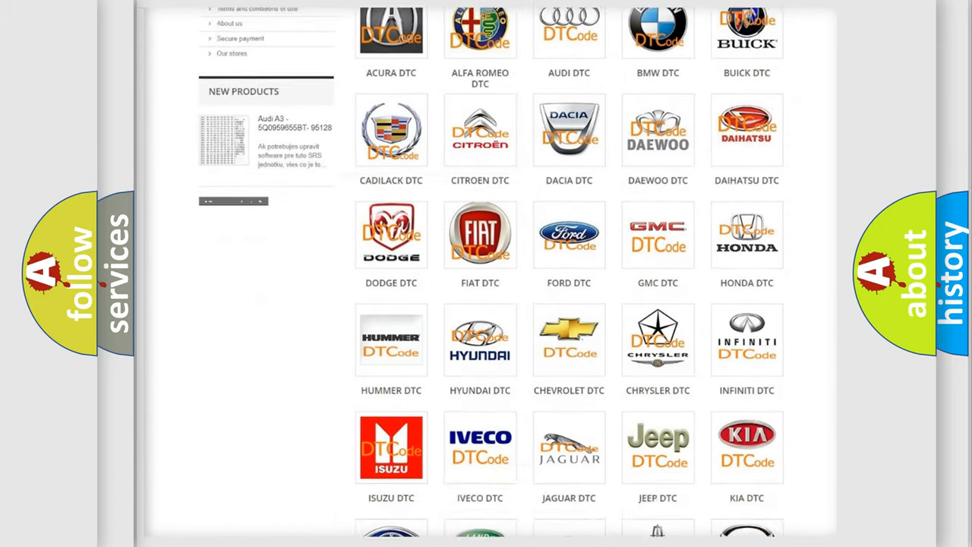
scroll(down, 3)
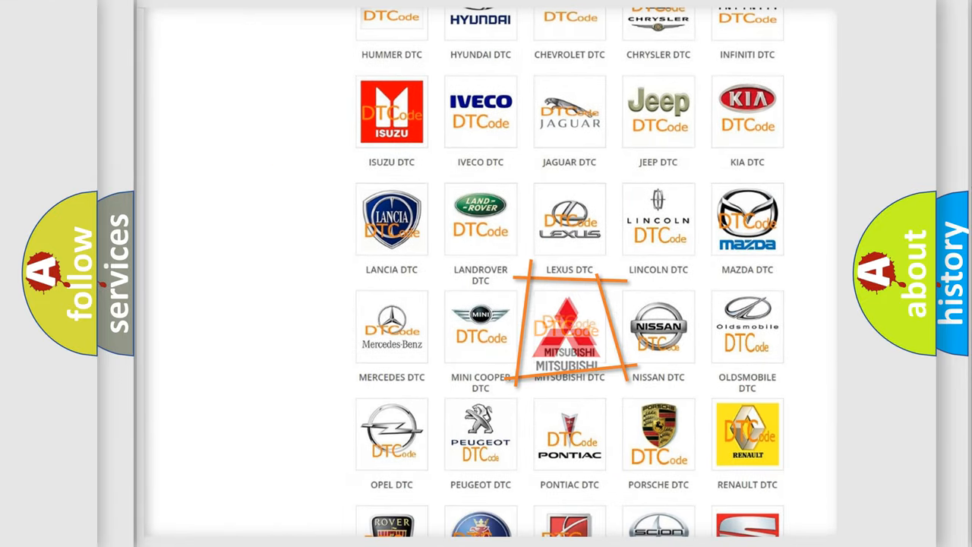